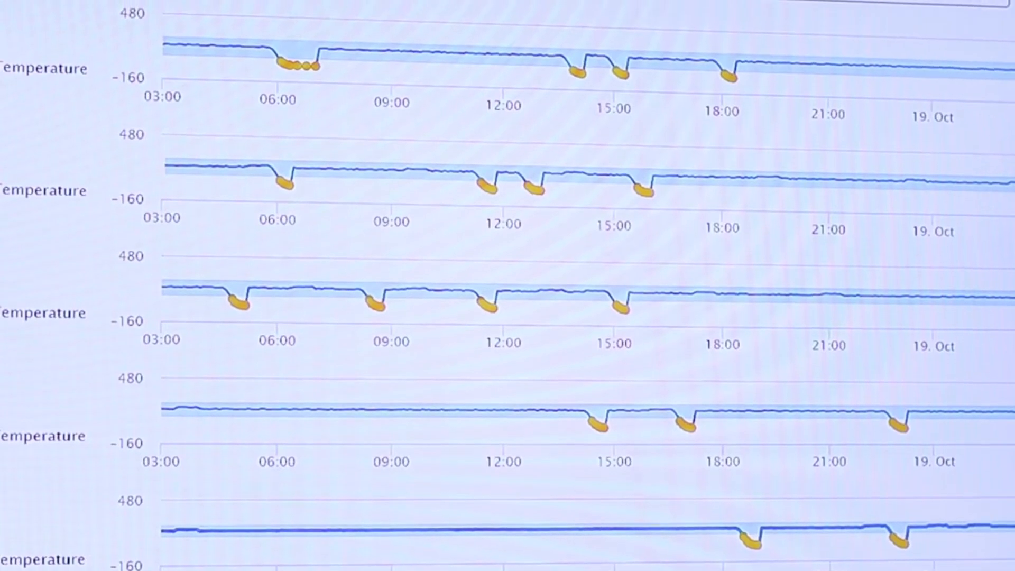
scroll(down, 3)
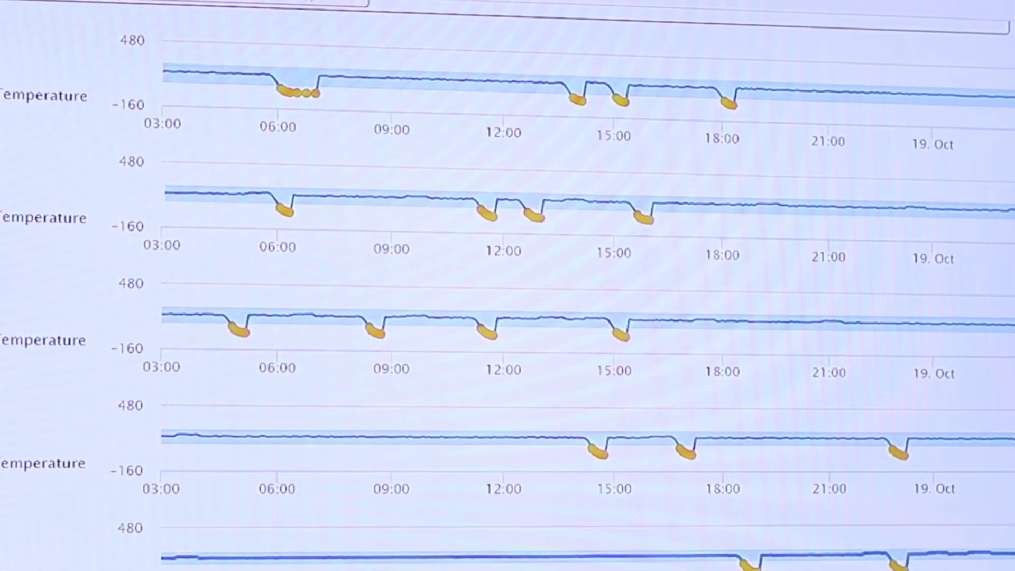